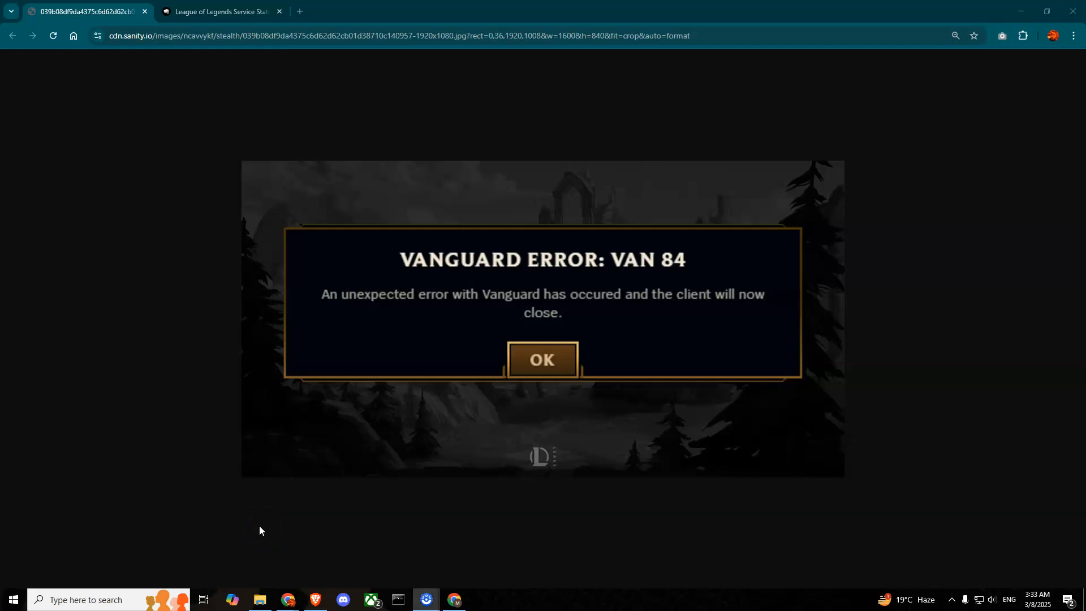
mouse_move(421, 285)
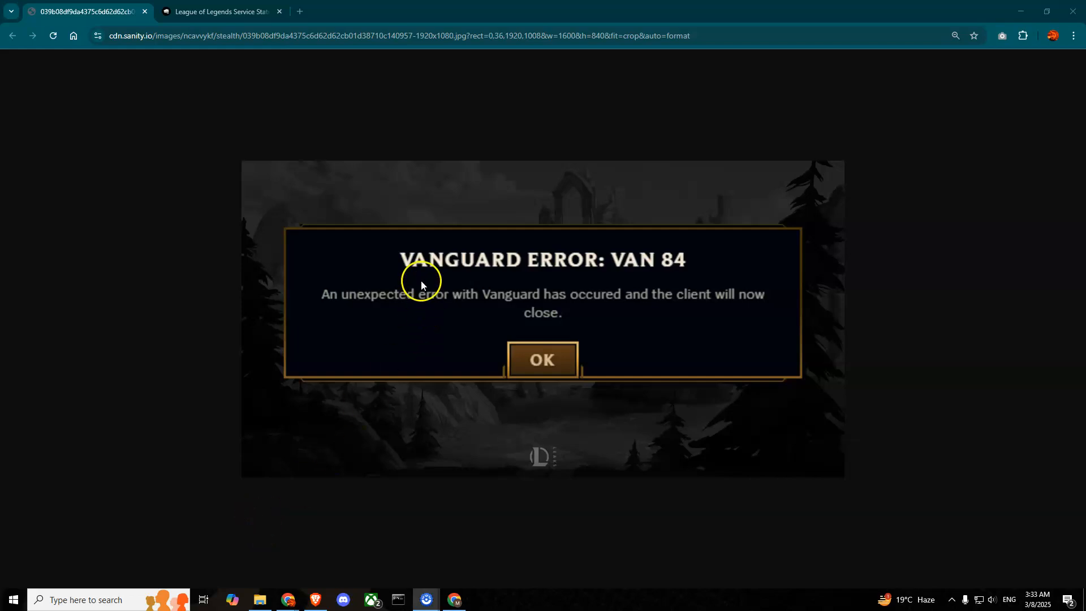
mouse_move(691, 270)
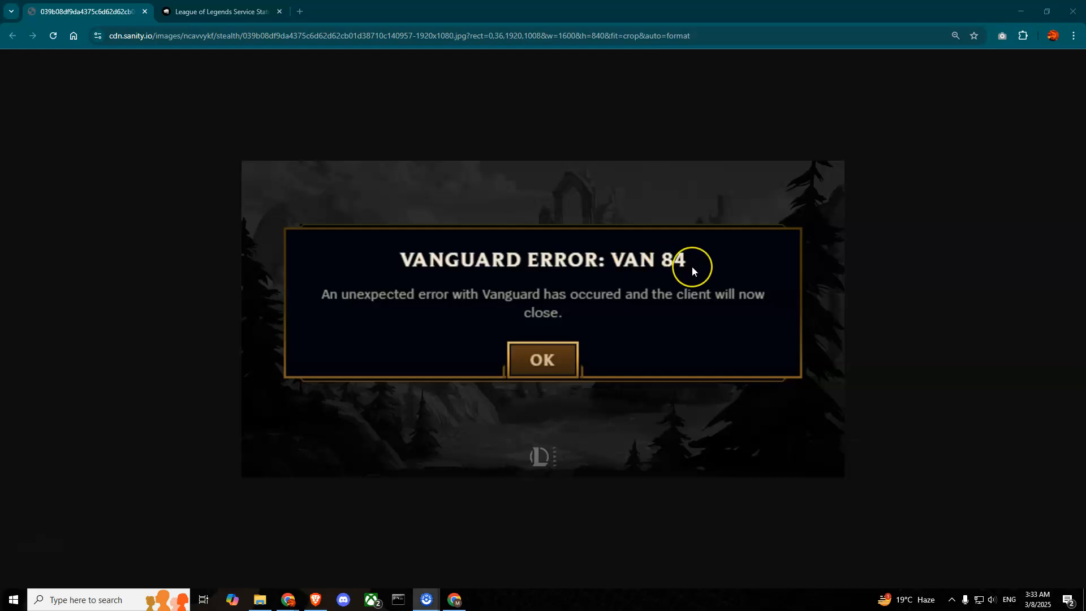
mouse_move(693, 271)
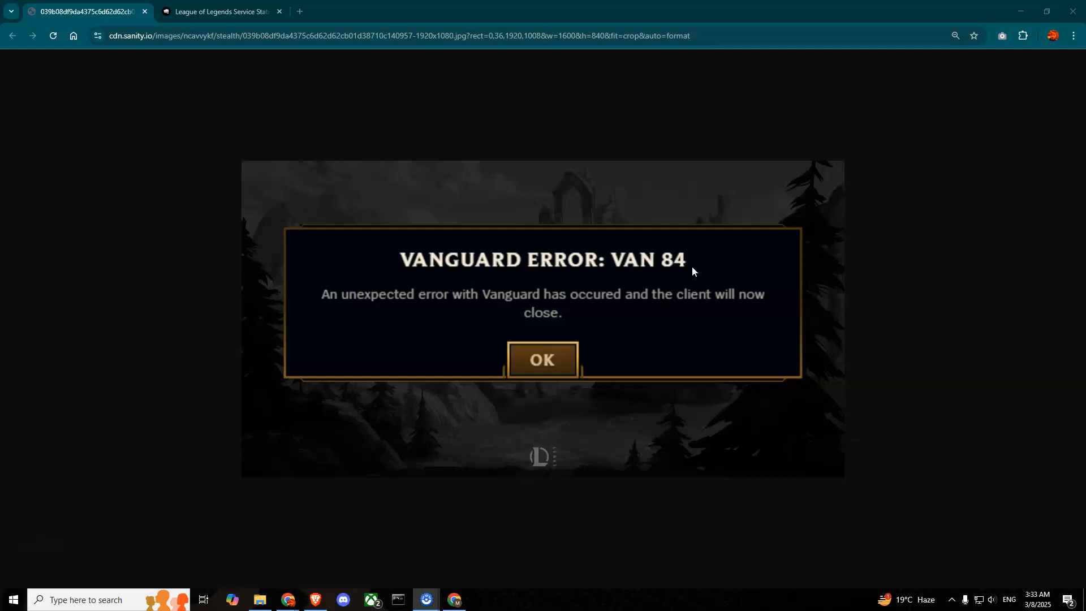
- Show the League of Legends service status for the RU region
left_click(217, 11)
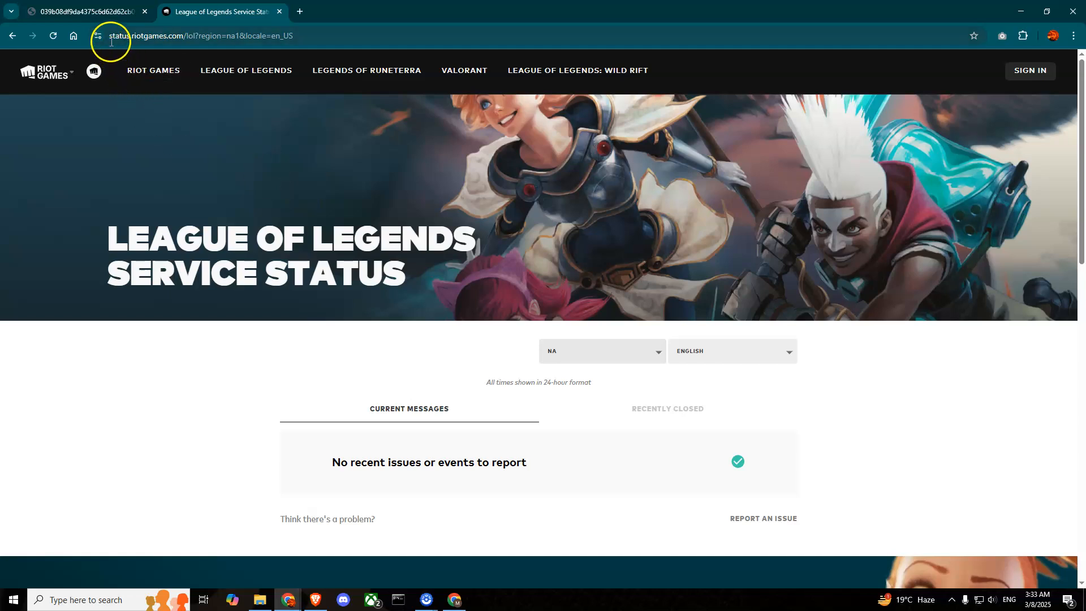
mouse_move(203, 49)
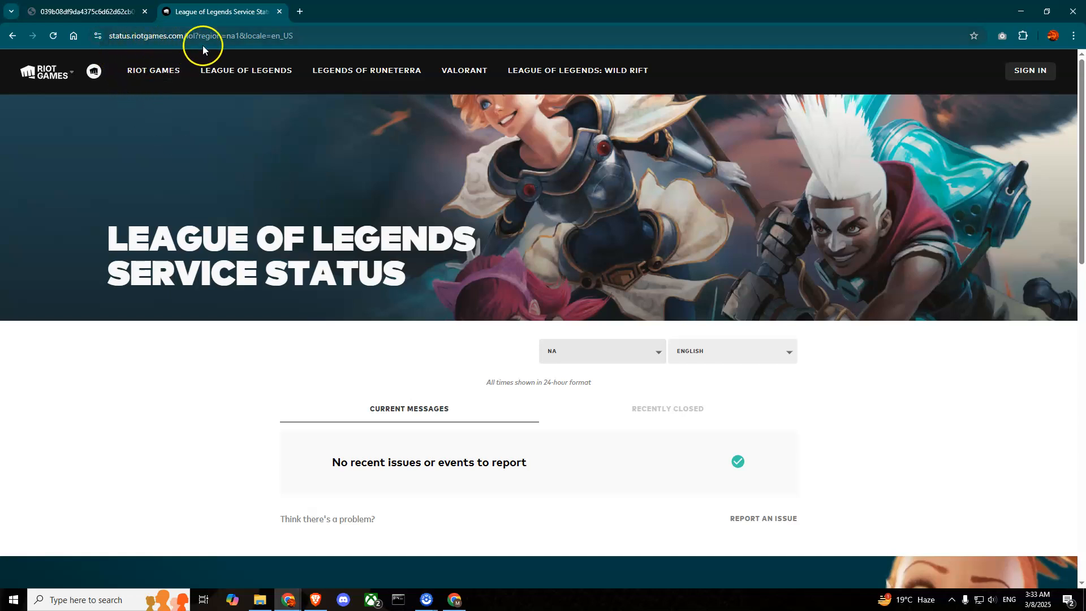
mouse_move(621, 350)
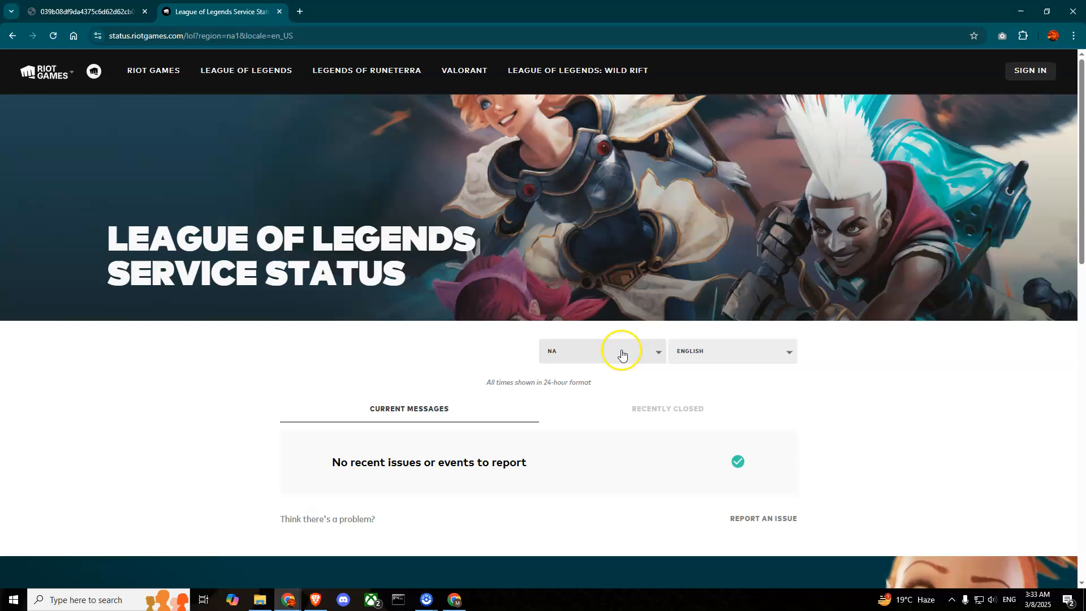
left_click(600, 351)
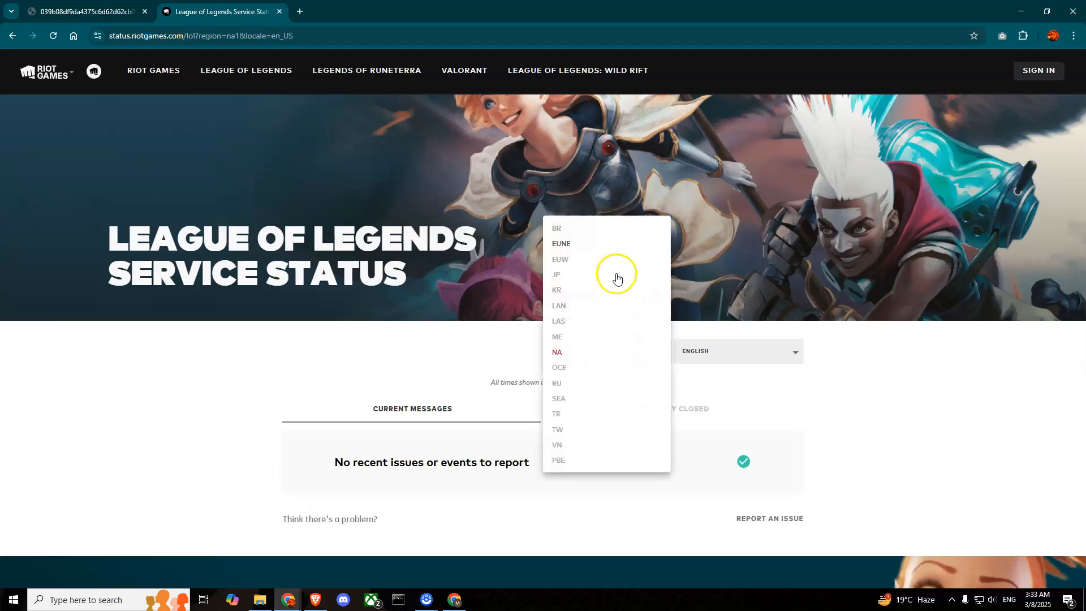
left_click(555, 274)
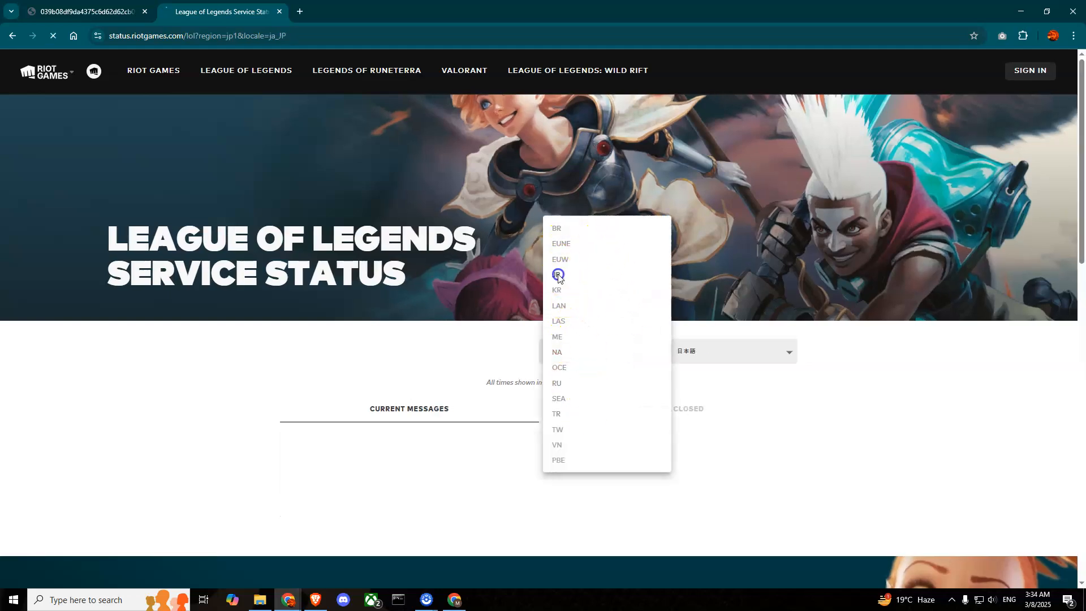
left_click(557, 275)
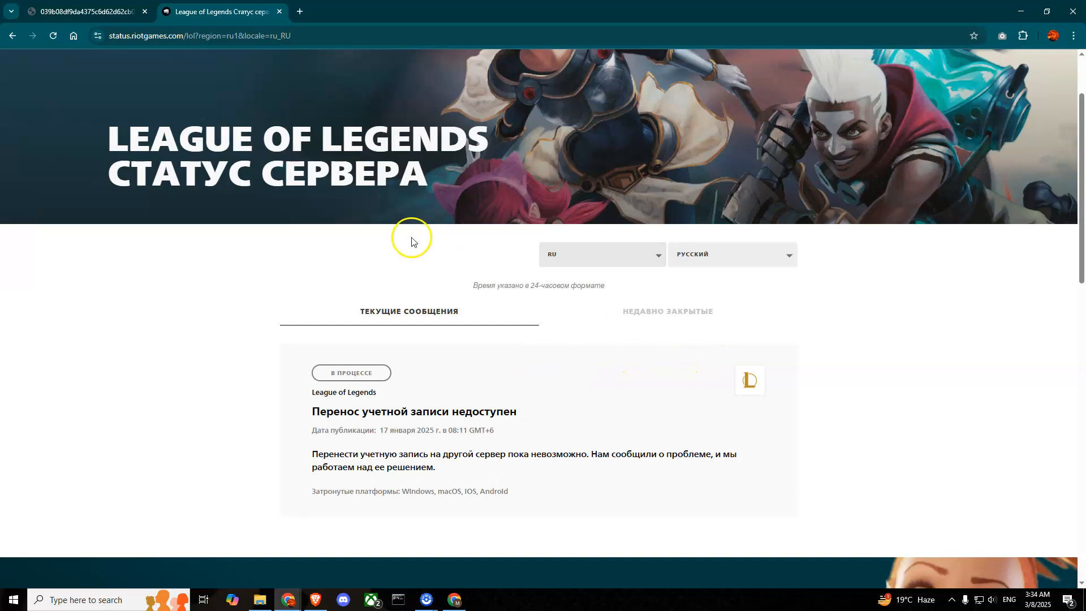
mouse_move(579, 459)
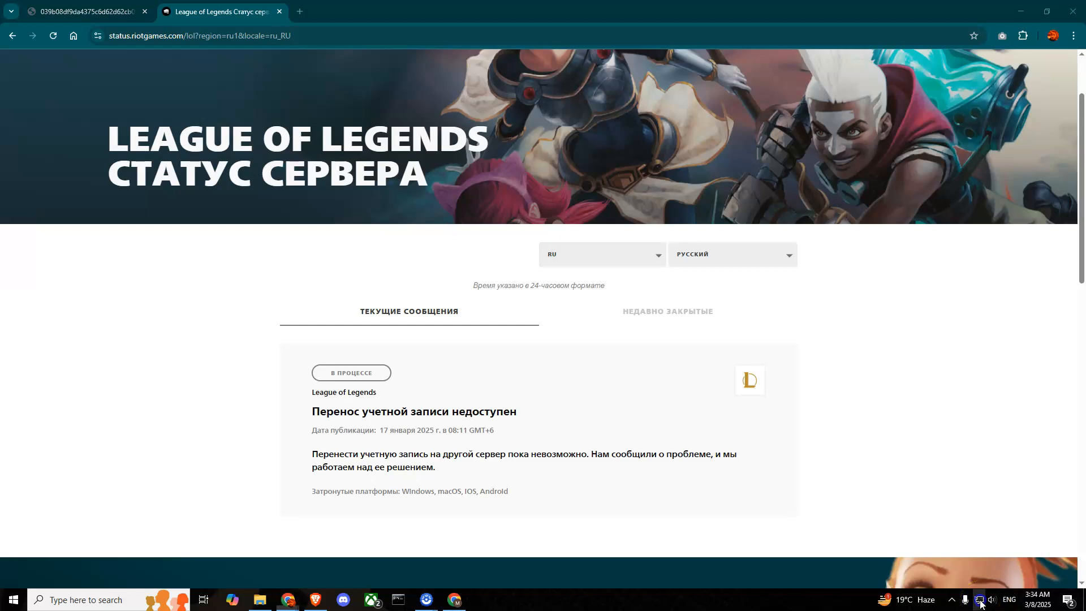
left_click(980, 599)
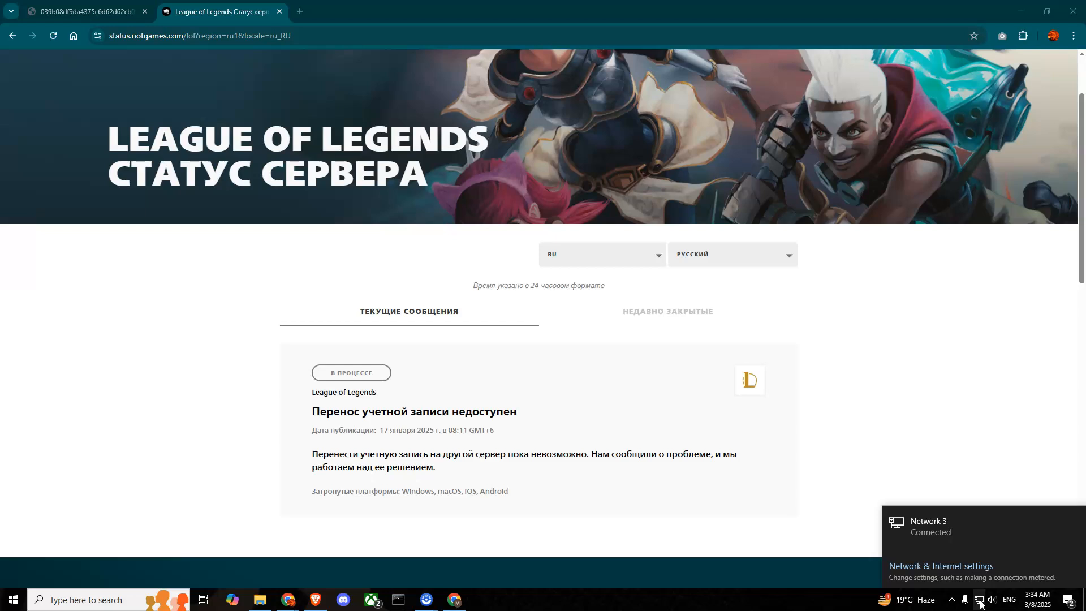
mouse_move(708, 603)
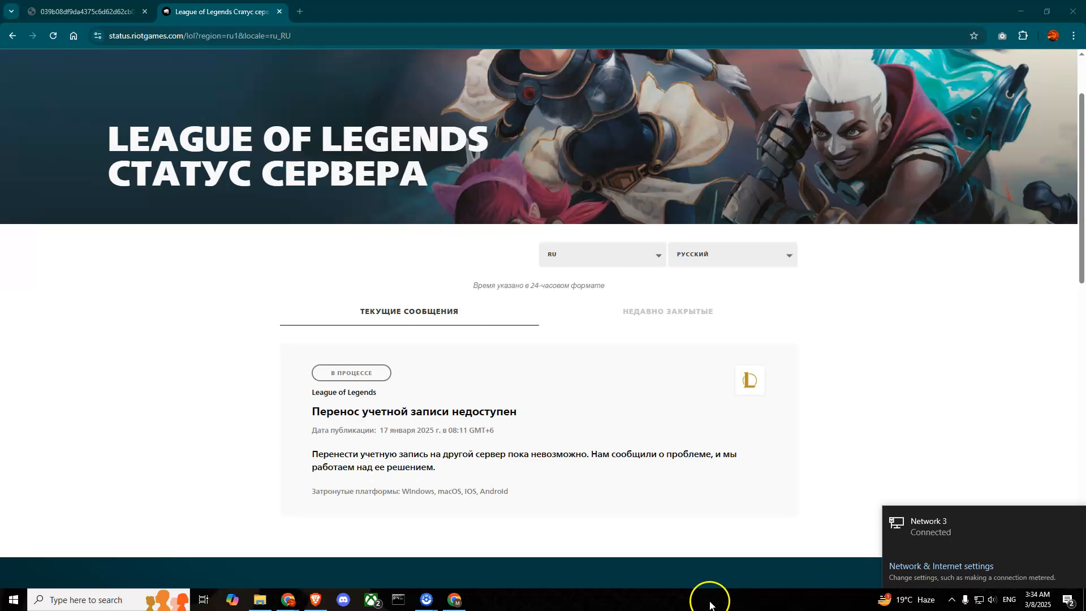
mouse_move(589, 592)
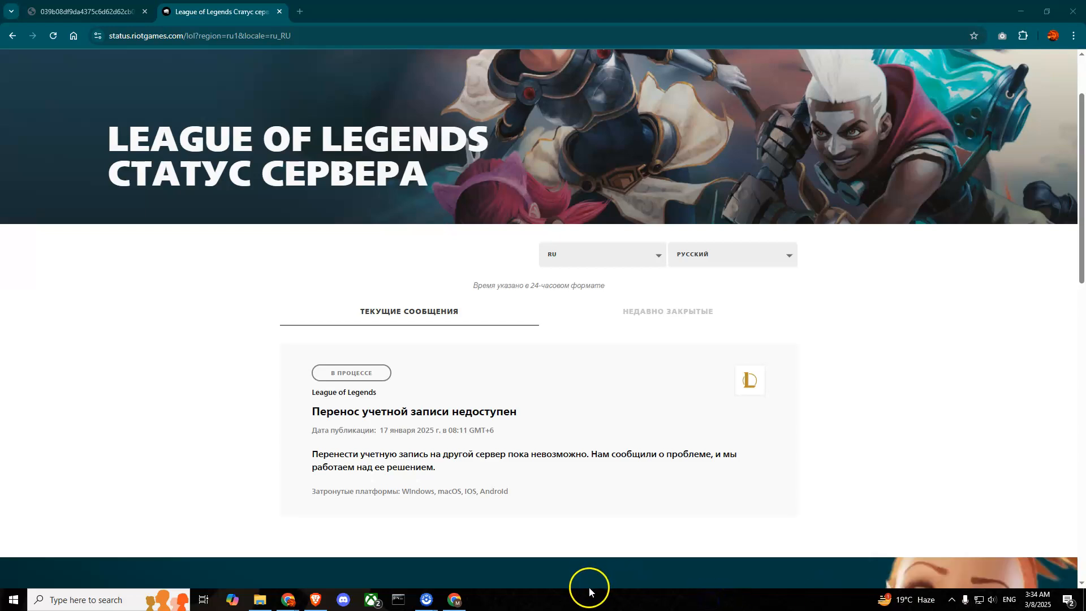
mouse_move(621, 600)
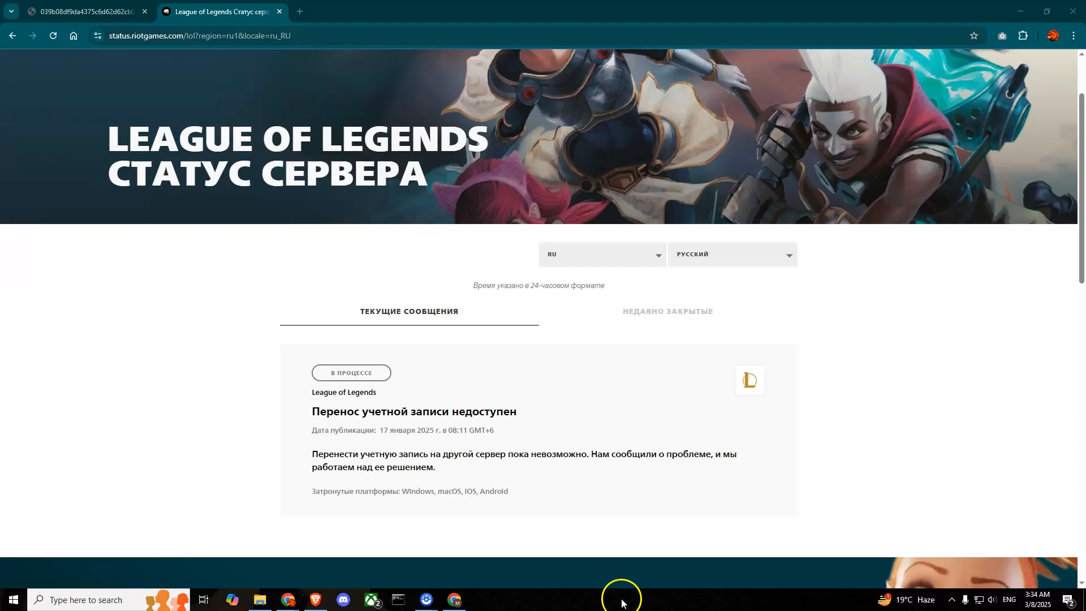
right_click(621, 599)
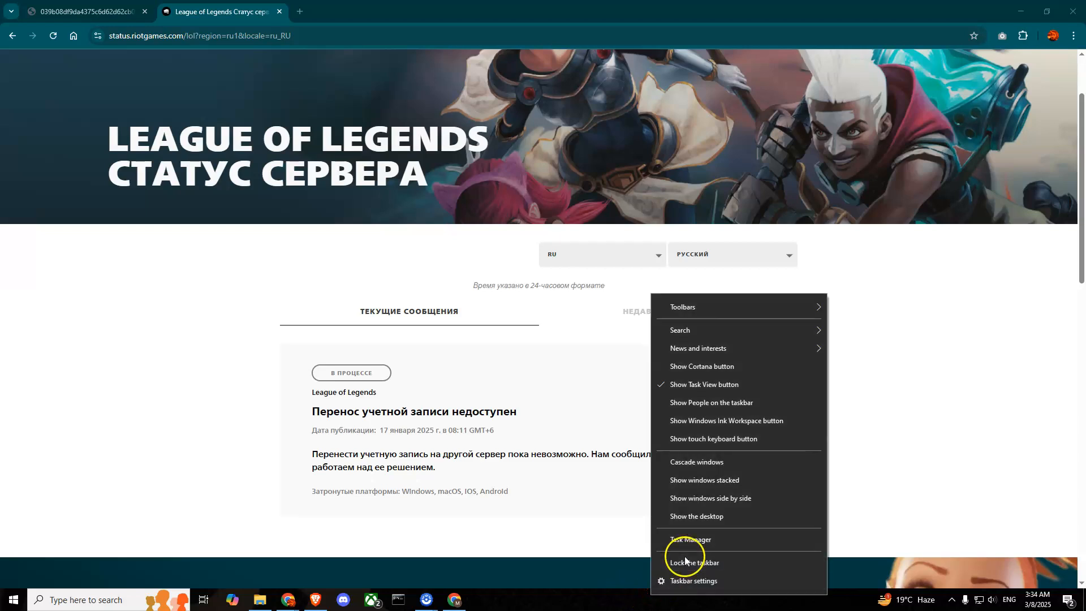
left_click(689, 540)
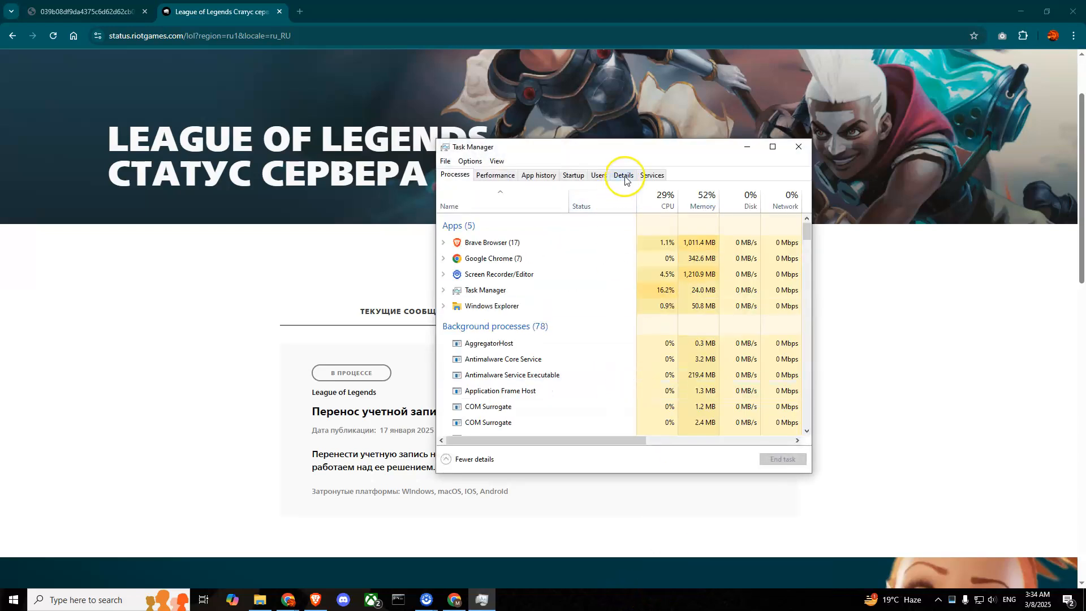
left_click(622, 174)
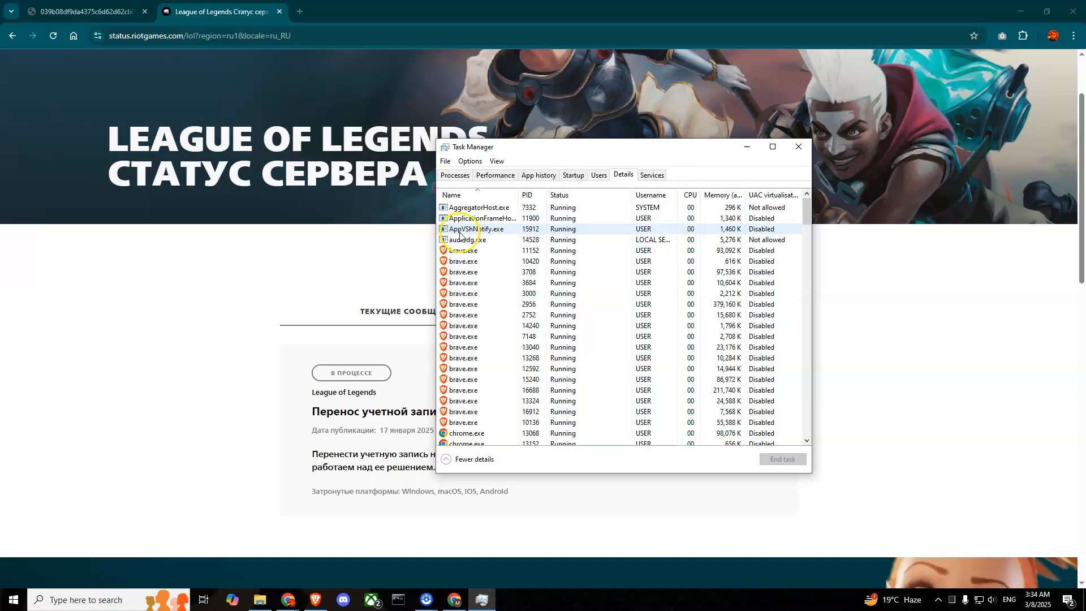
scroll("down", 3)
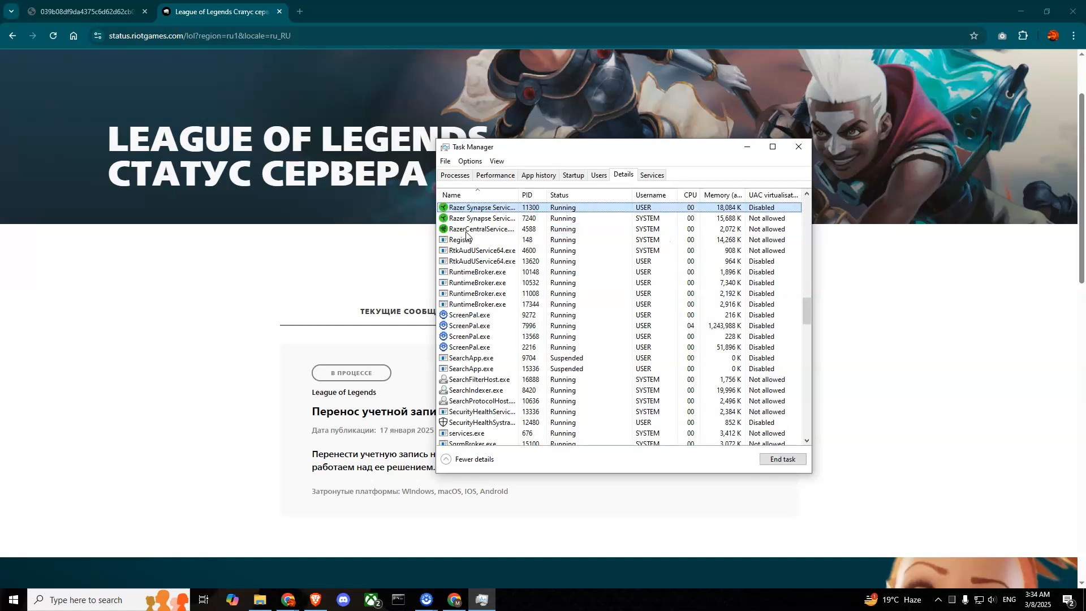
scroll("down", 3)
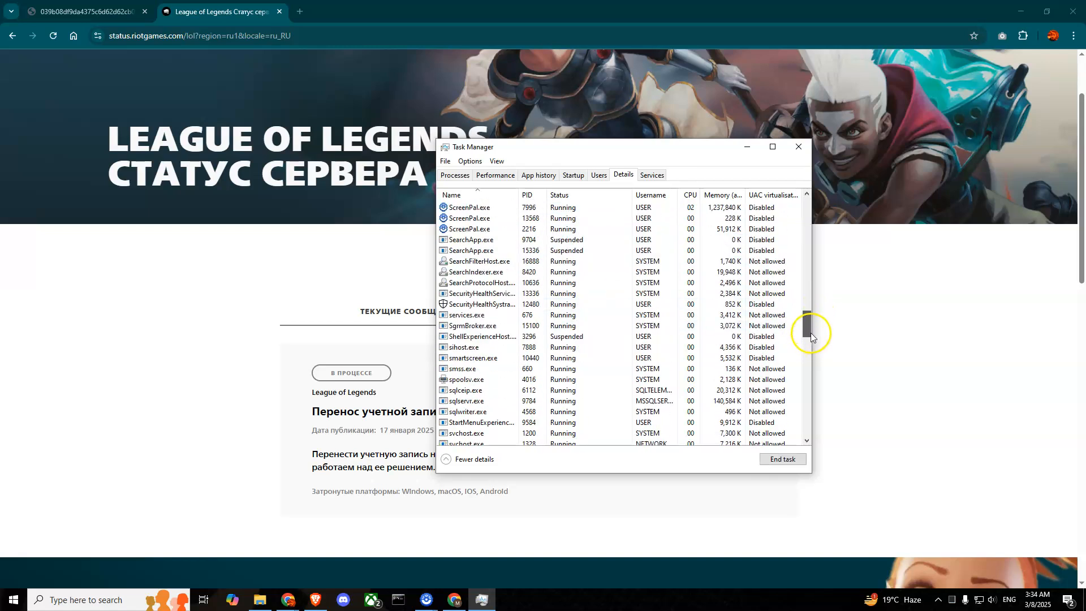
scroll("up", 3)
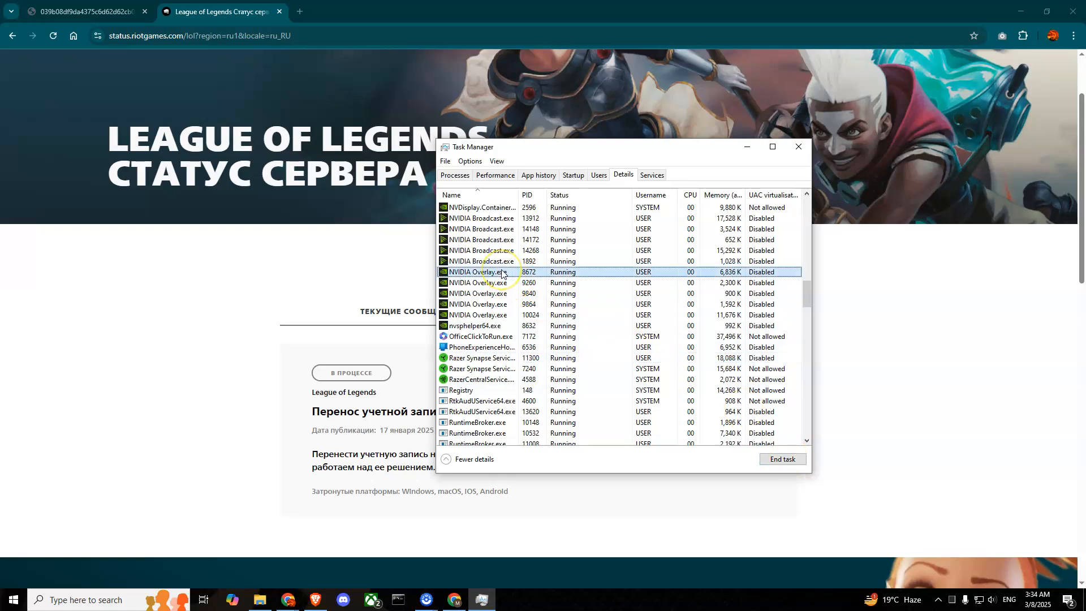
scroll("up", 3)
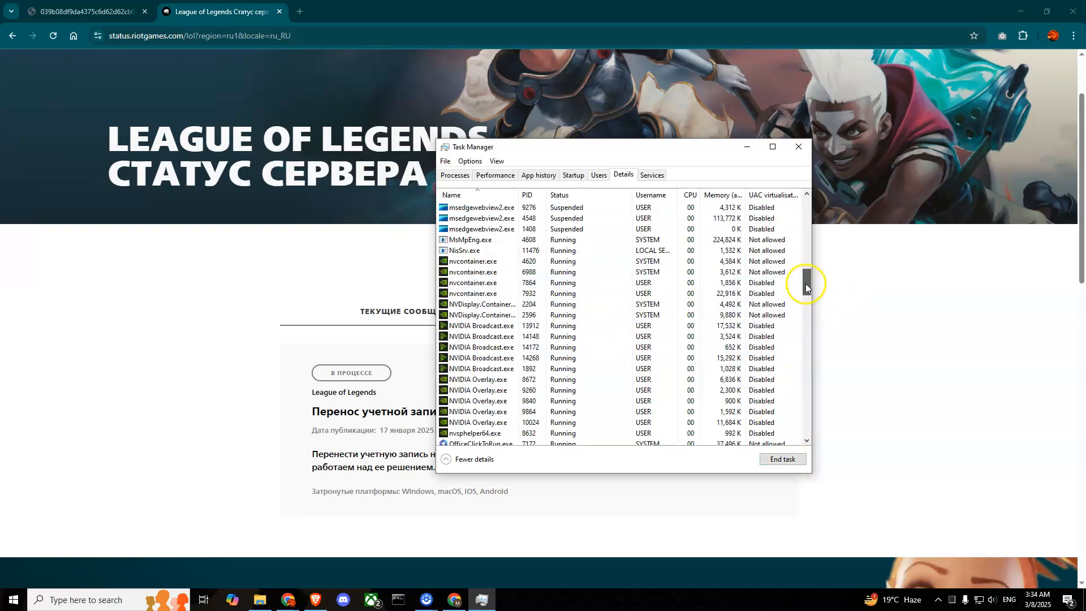
scroll("down", 3)
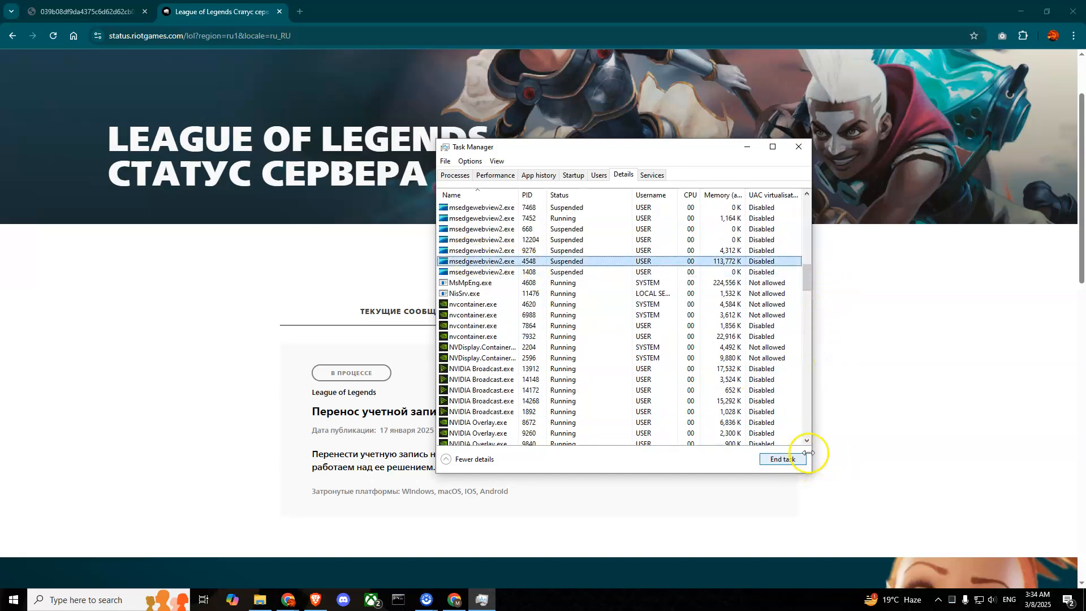
left_click(798, 147)
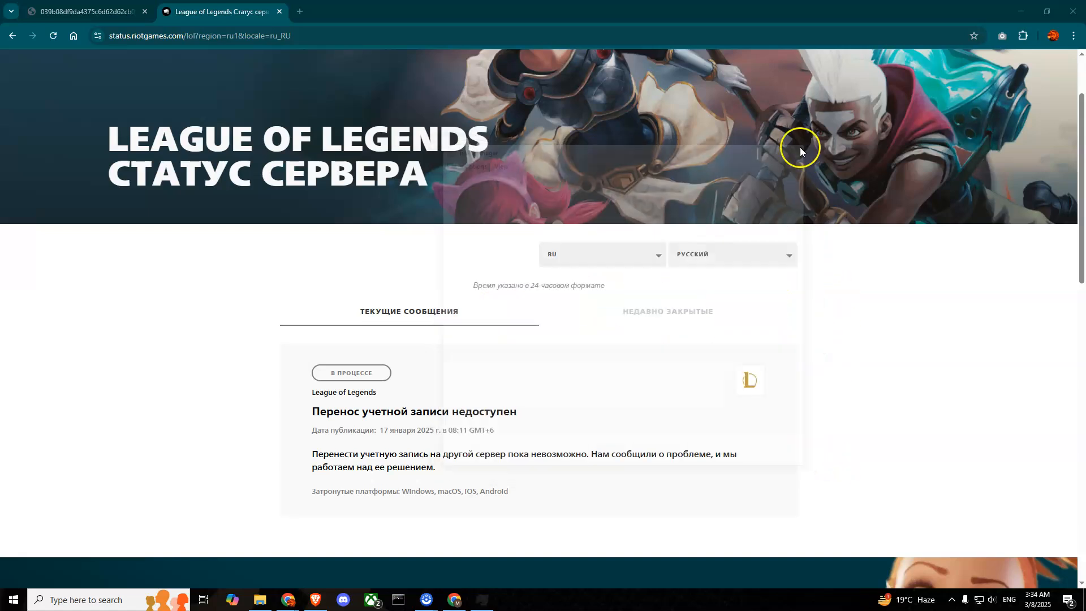
- Set League of Legends and Riot Client shortcuts to run as administrator with full-screen optimisations disabled
left_click(83, 11)
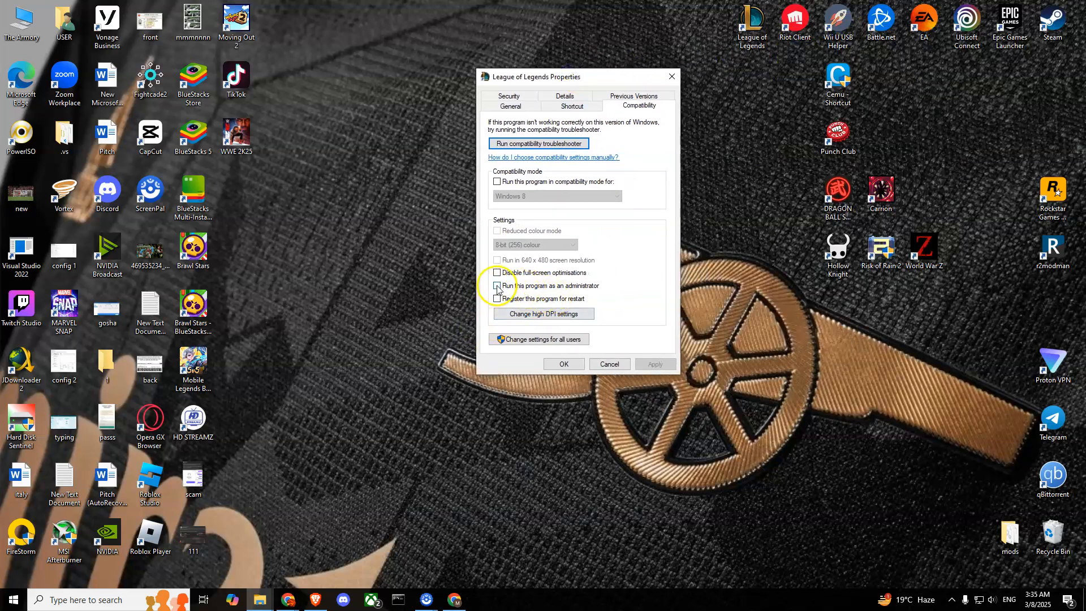
left_click(497, 285)
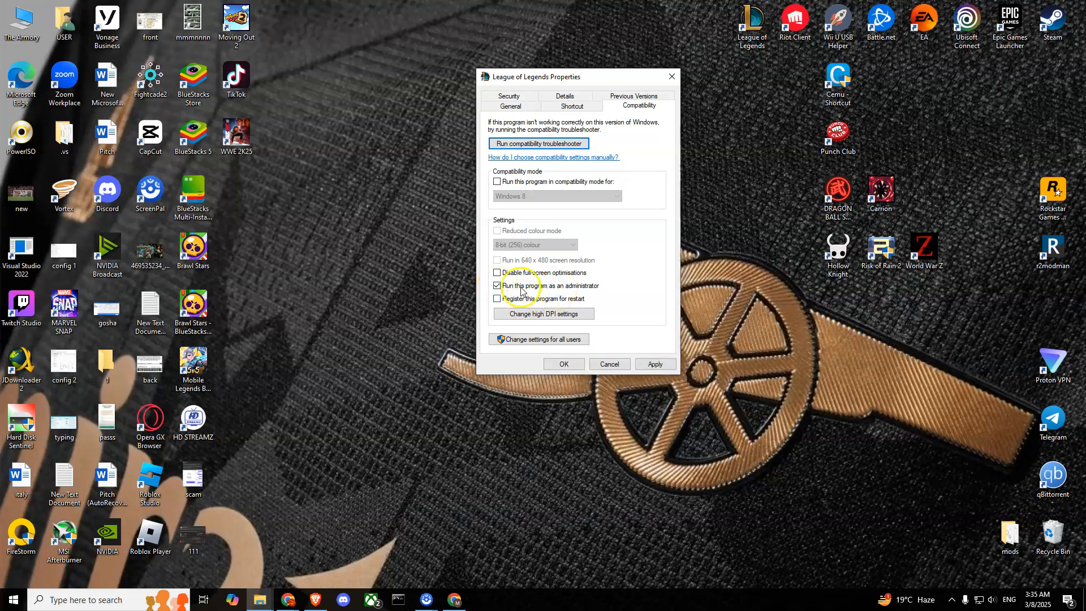
left_click(497, 272)
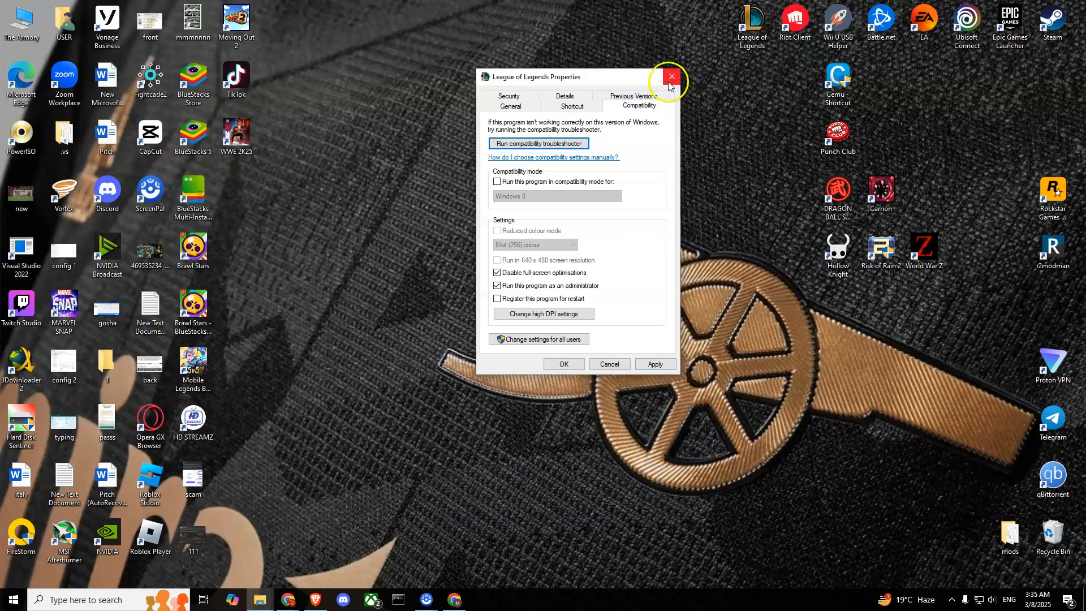
right_click(794, 17)
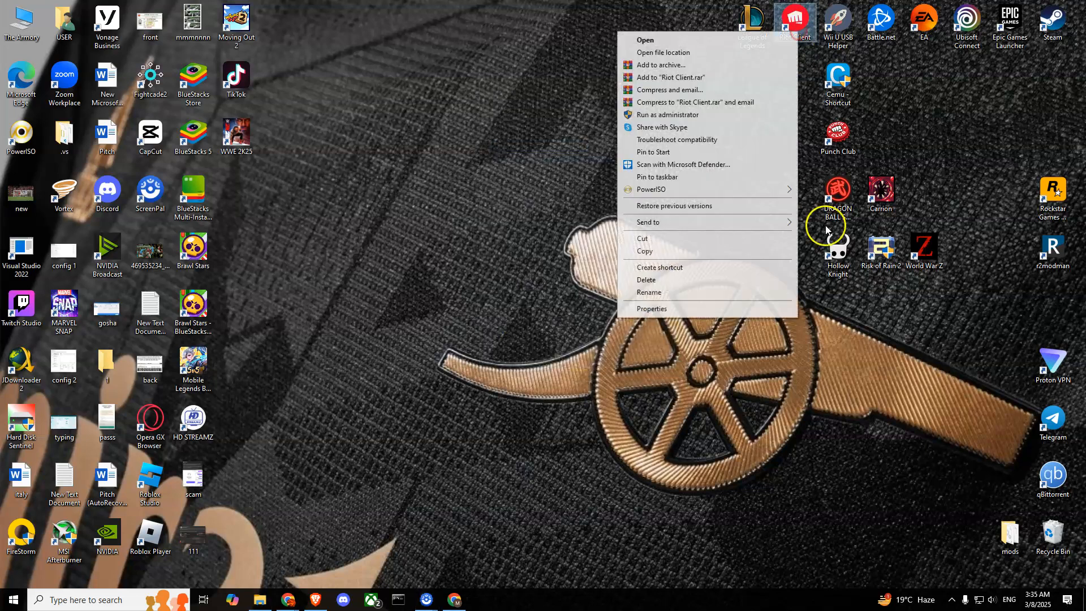
left_click(651, 308)
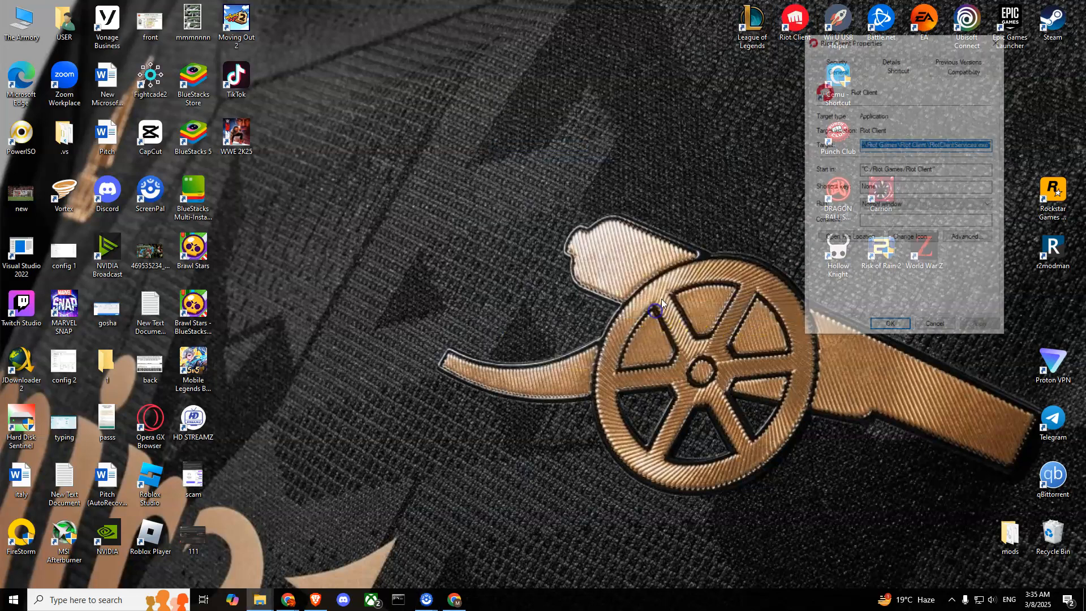
left_click(964, 68)
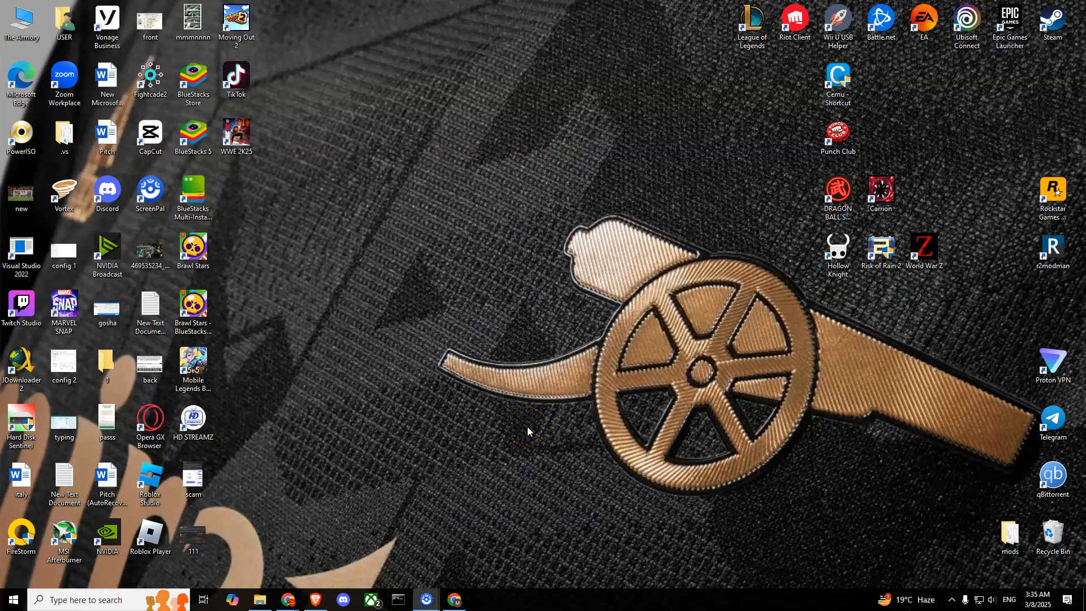
mouse_move(341, 442)
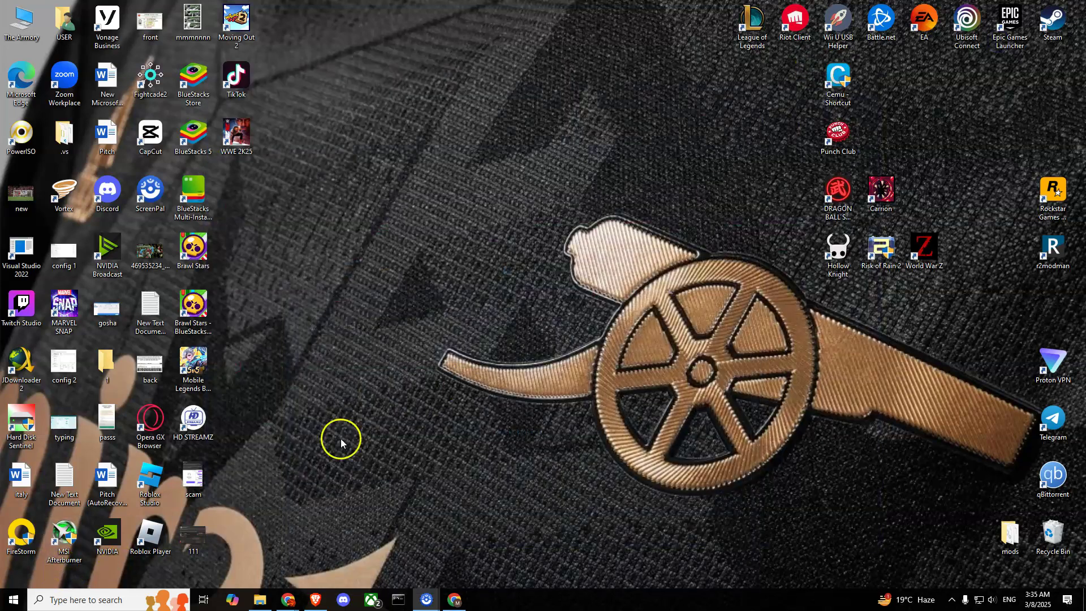
mouse_move(214, 518)
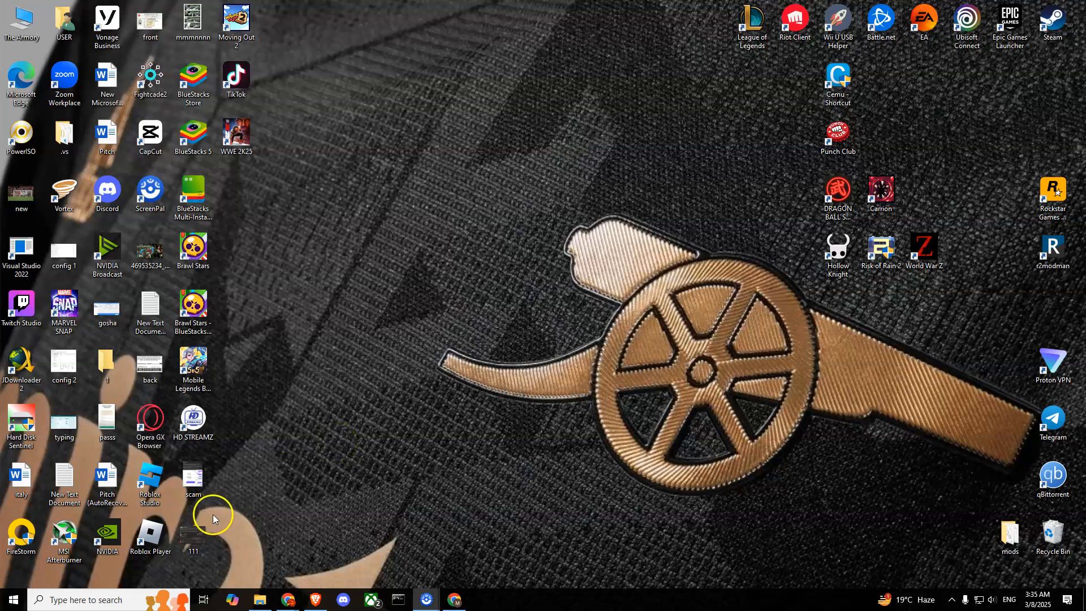
- Reach the Network and Sharing Centre for the active Ethernet network via Control Panel
left_click(83, 600)
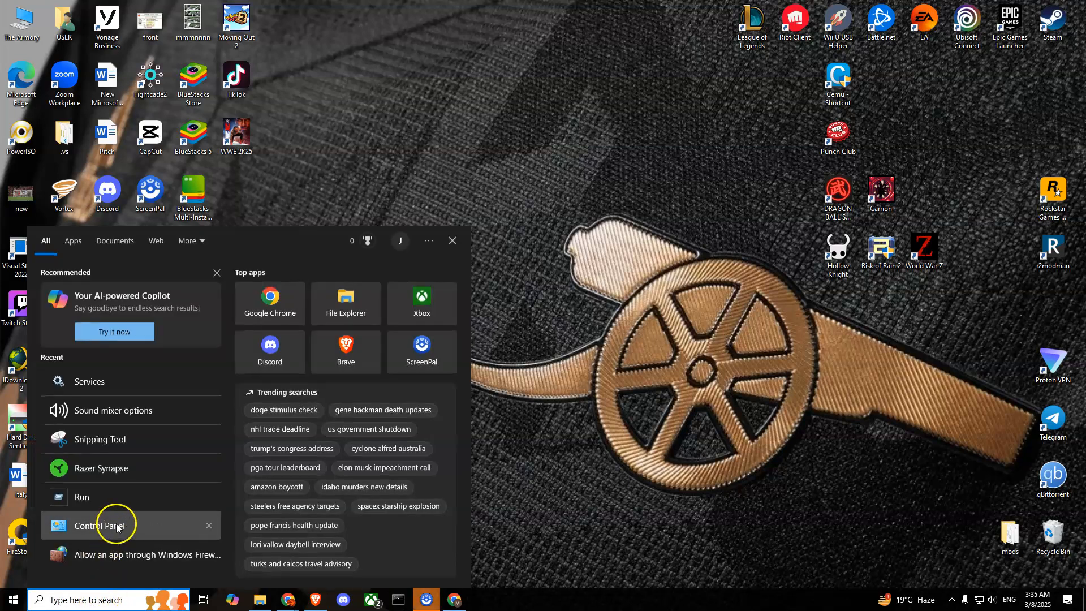
left_click(97, 526)
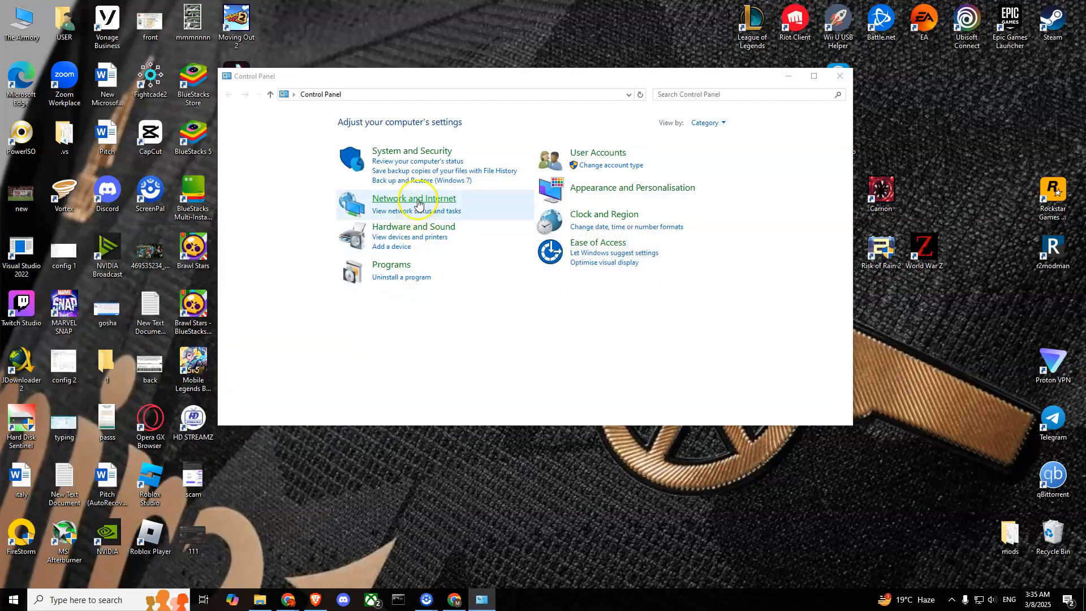
left_click(414, 198)
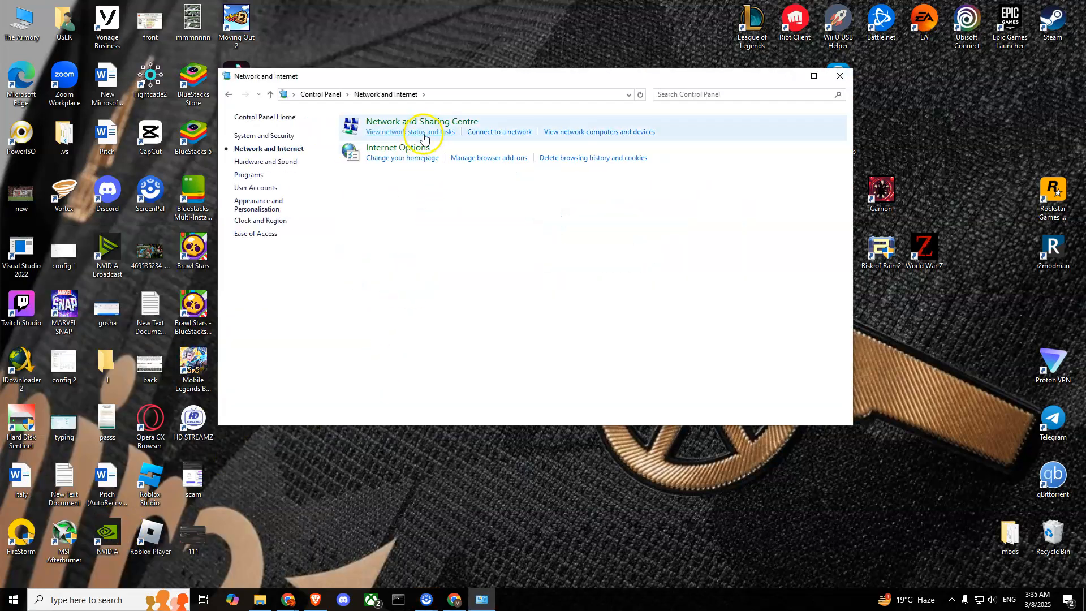
left_click(409, 131)
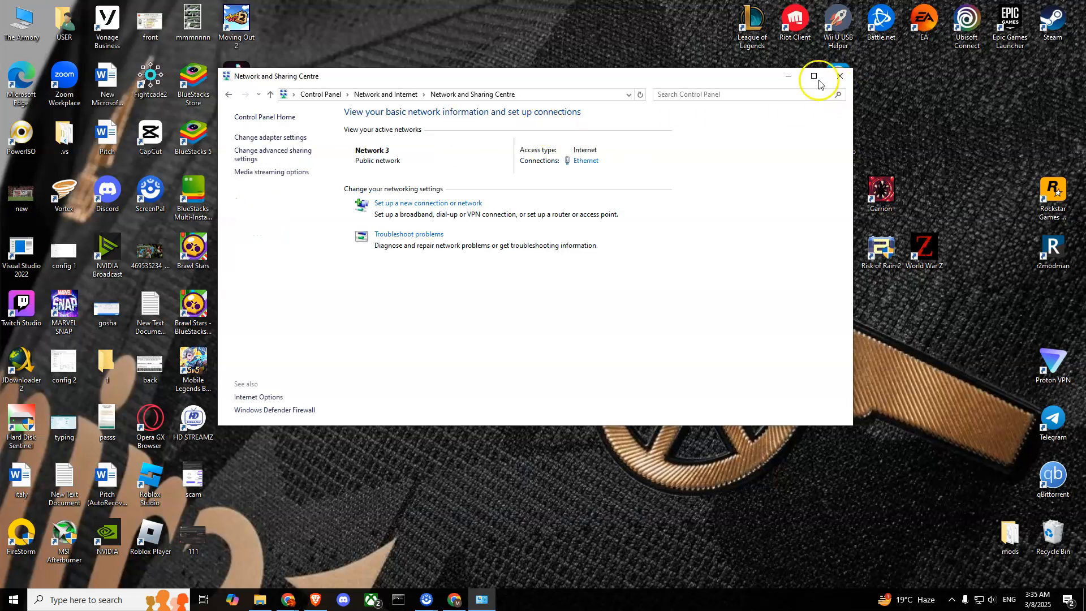
mouse_move(579, 180)
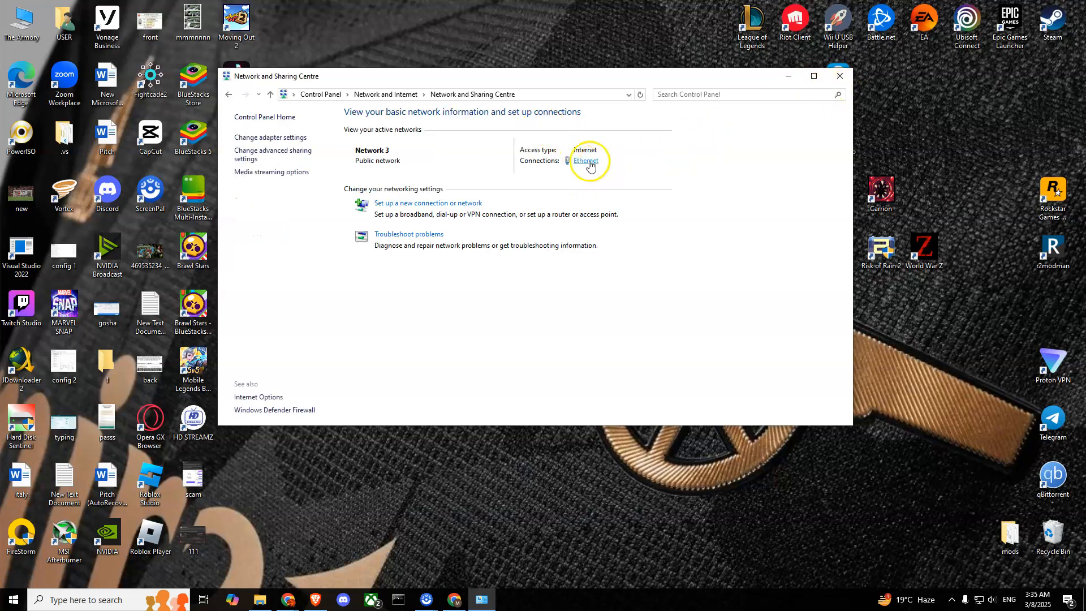
- Set the Ethernet adapter's IPv4 DNS servers to 8.8.8.8 and 8.8.4.4
left_click(584, 159)
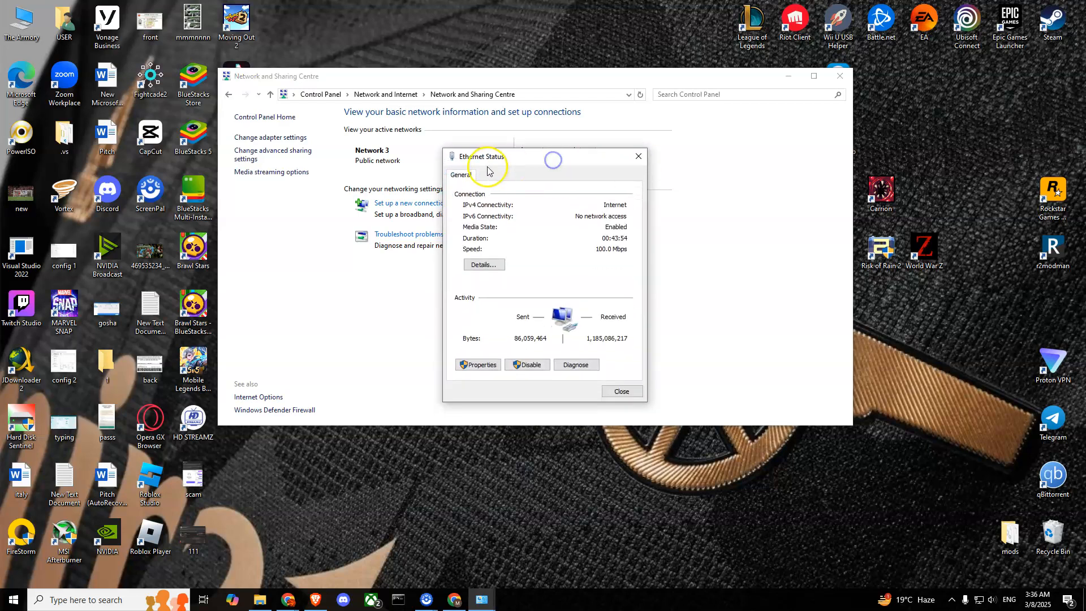
mouse_move(560, 334)
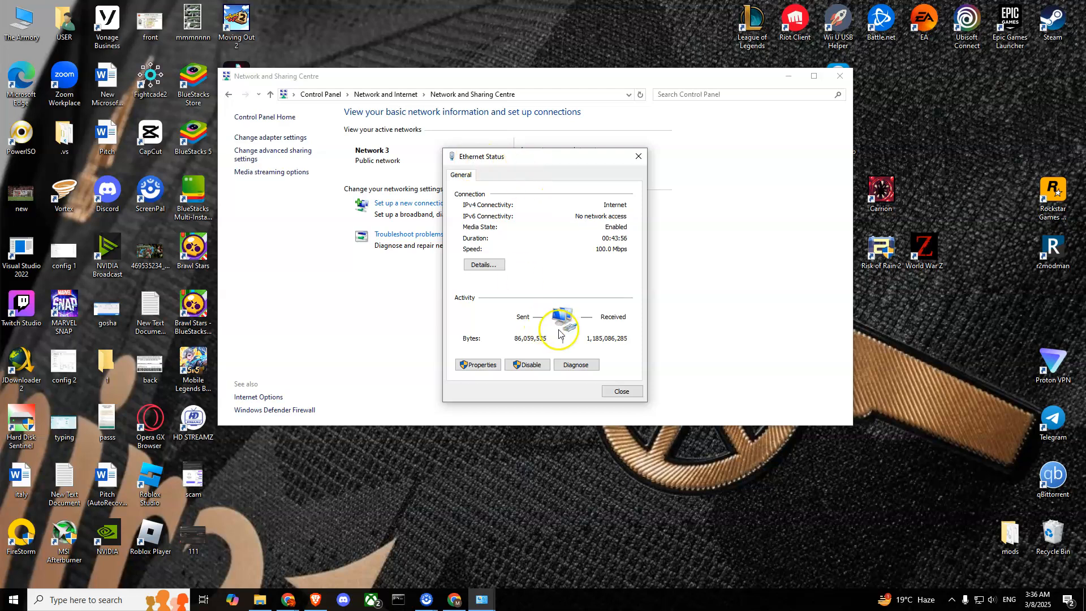
left_click(477, 365)
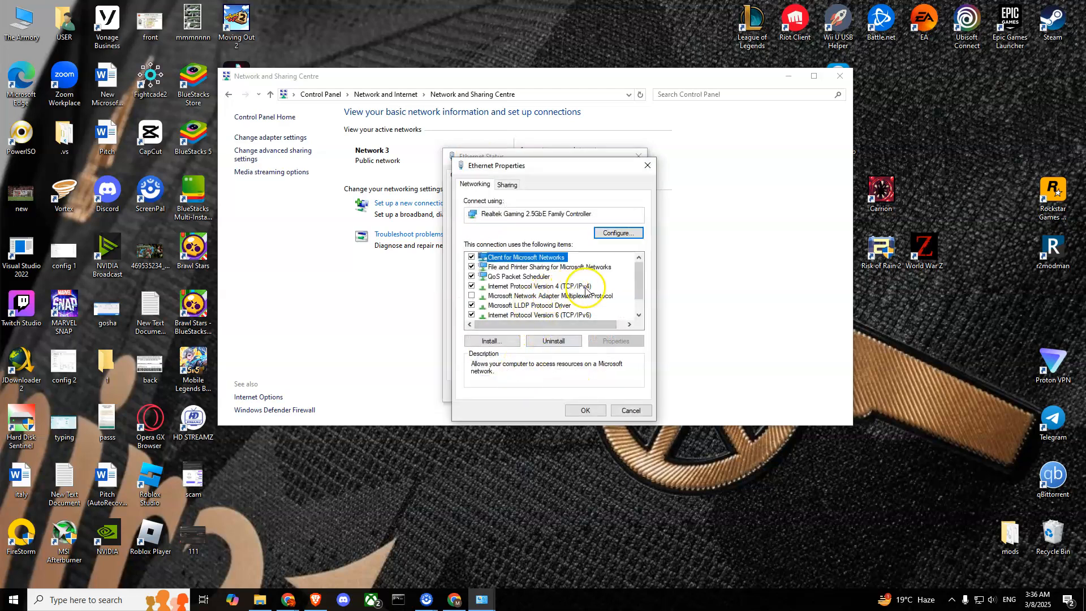
mouse_move(536, 287)
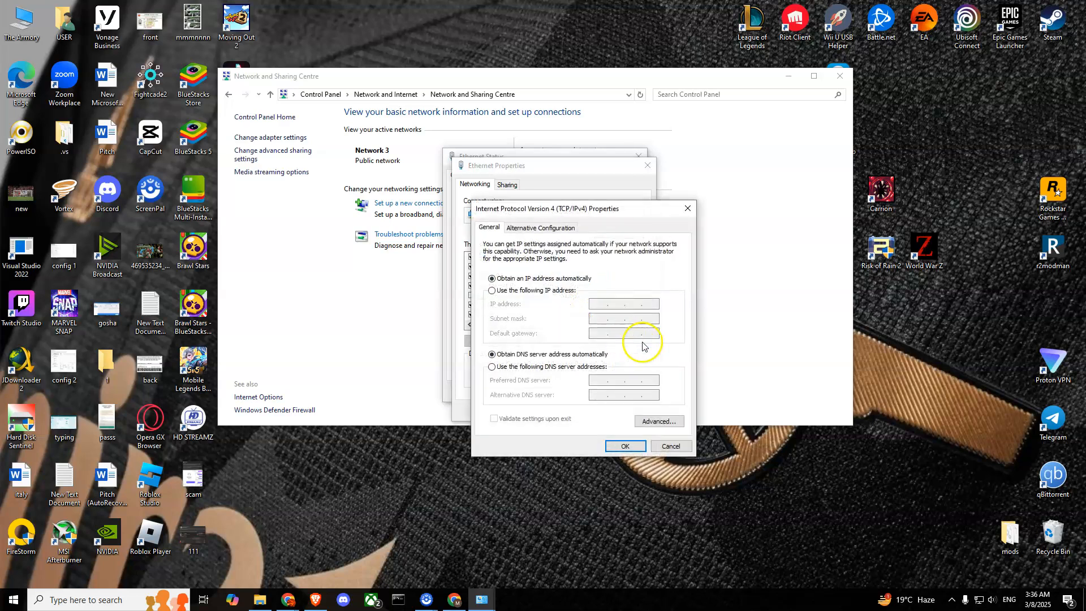
mouse_move(571, 380)
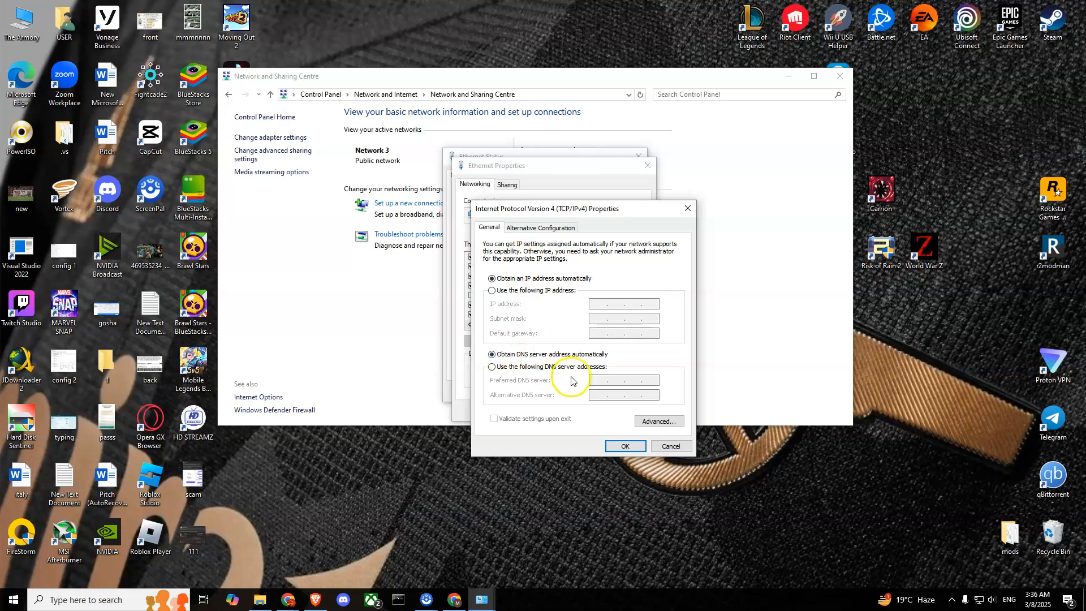
mouse_move(523, 372)
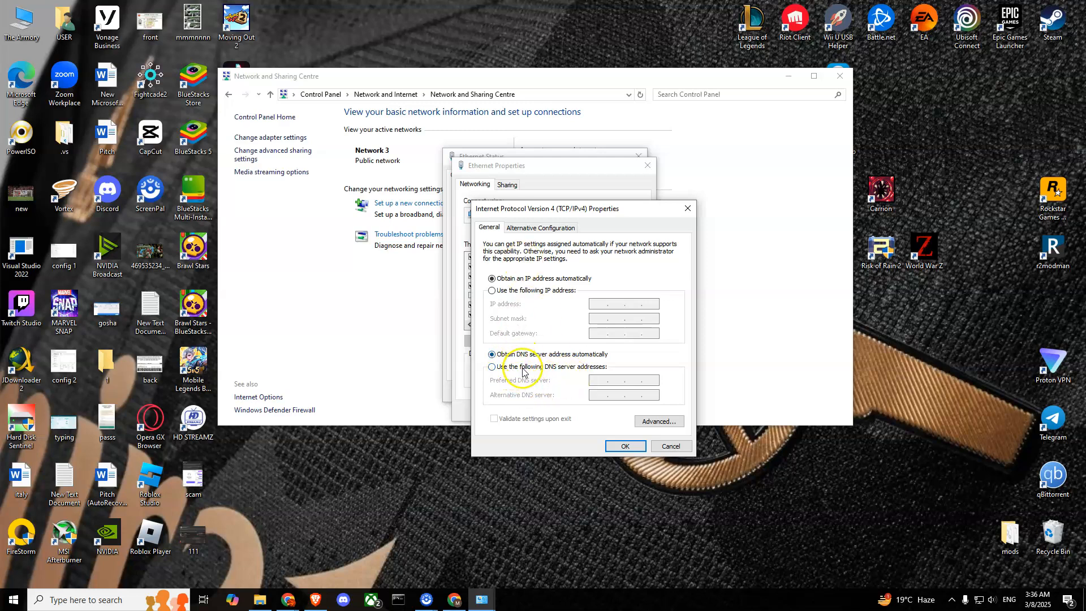
left_click(492, 367)
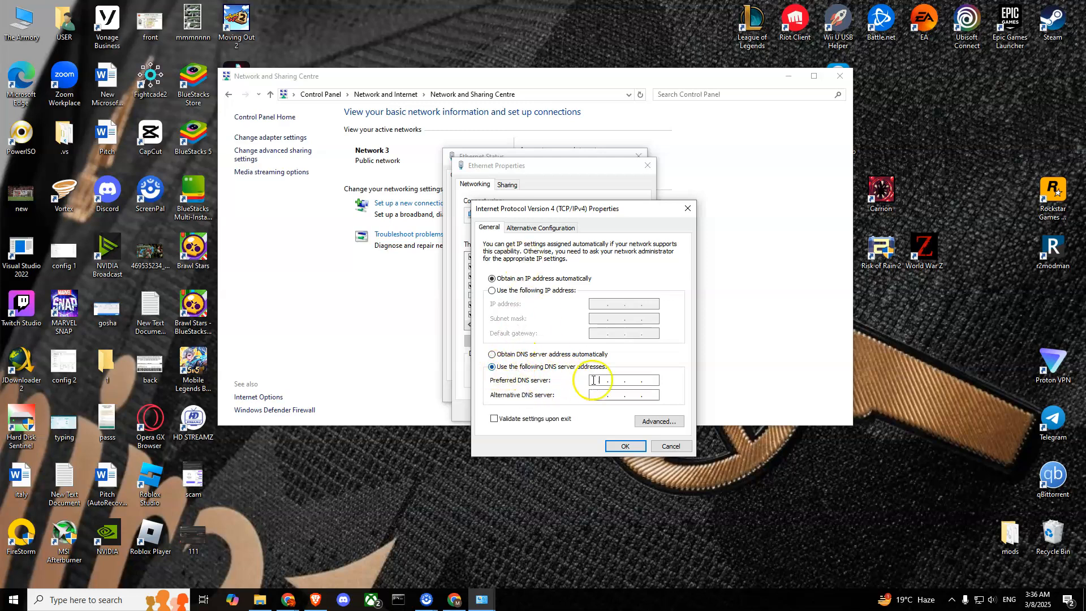
type("8.8.8.8")
left_click(624, 395)
type("8.8.4.4")
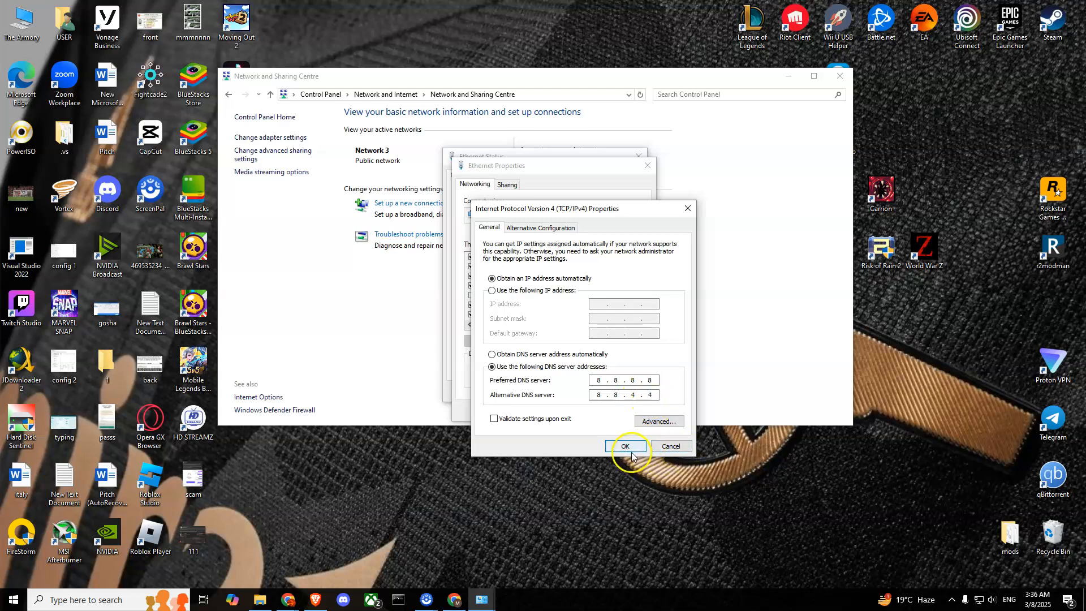
left_click(624, 445)
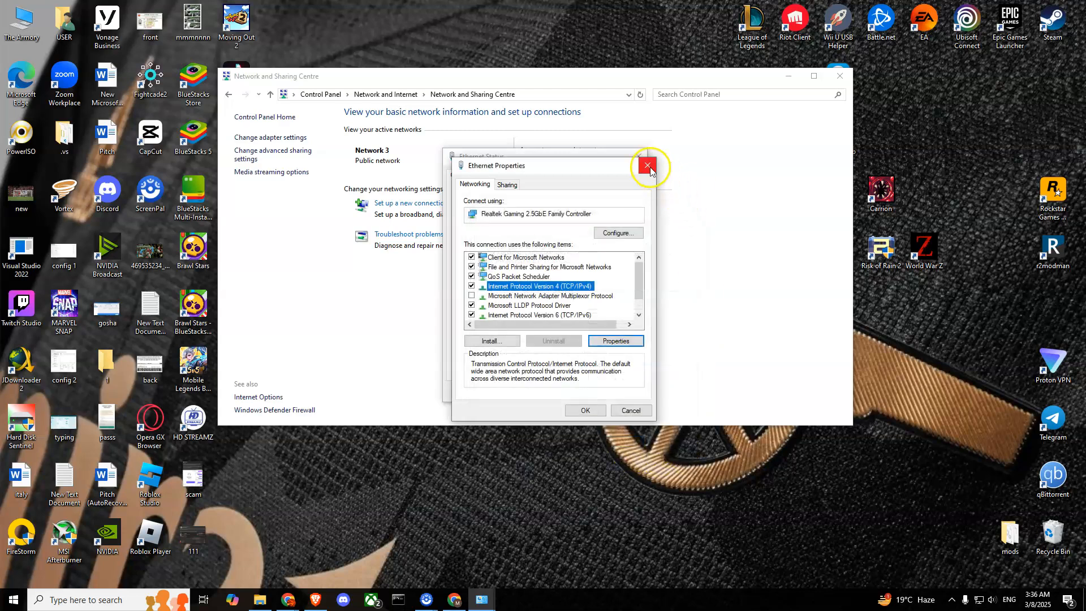
left_click(647, 166)
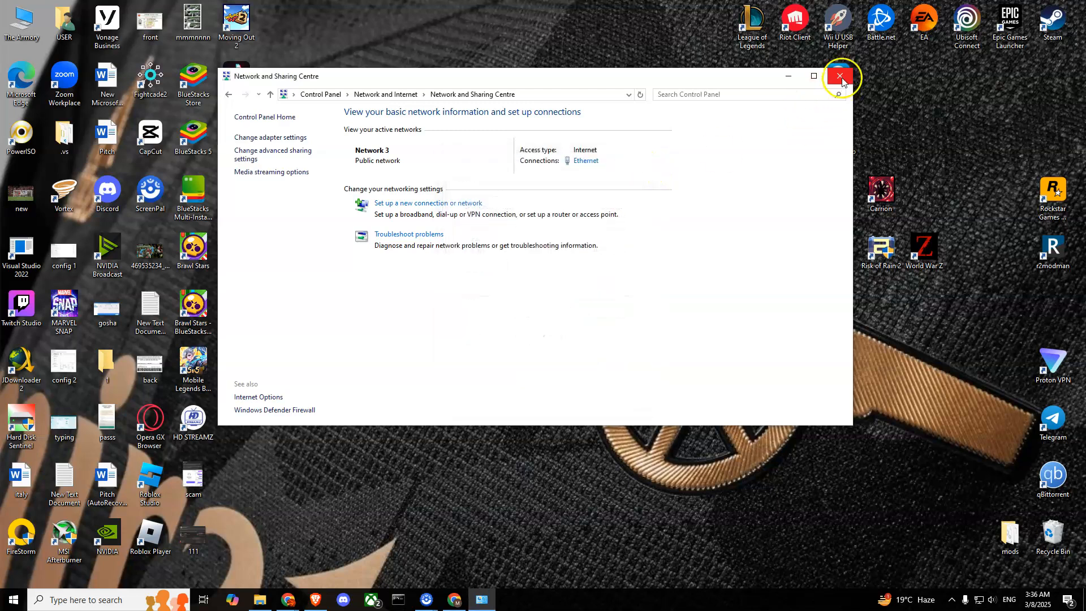
- Close the Network and Sharing Centre window to return to the desktop
left_click(840, 76)
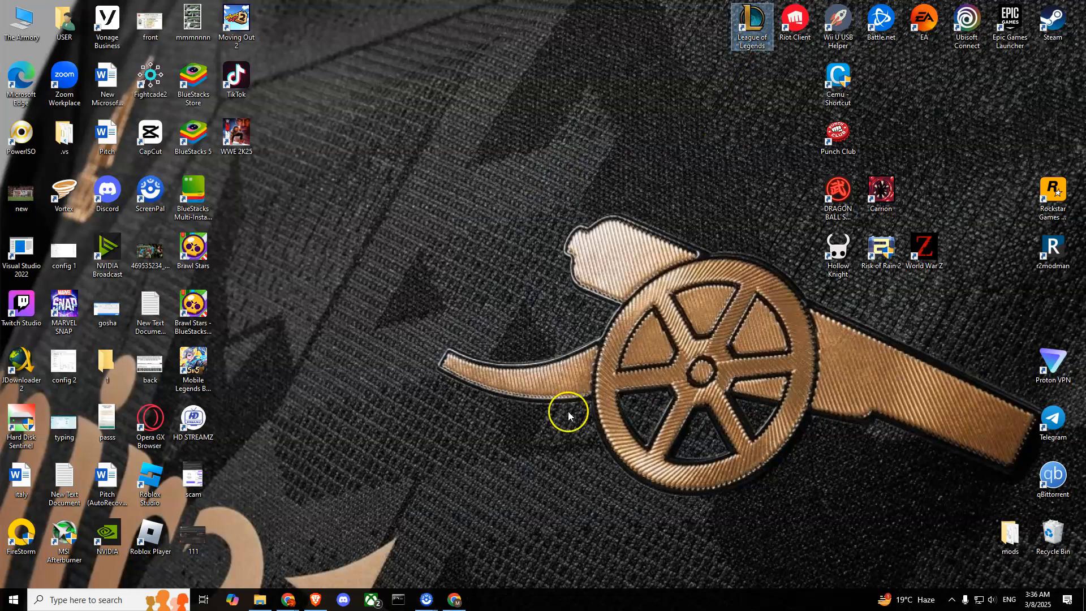
mouse_move(573, 405)
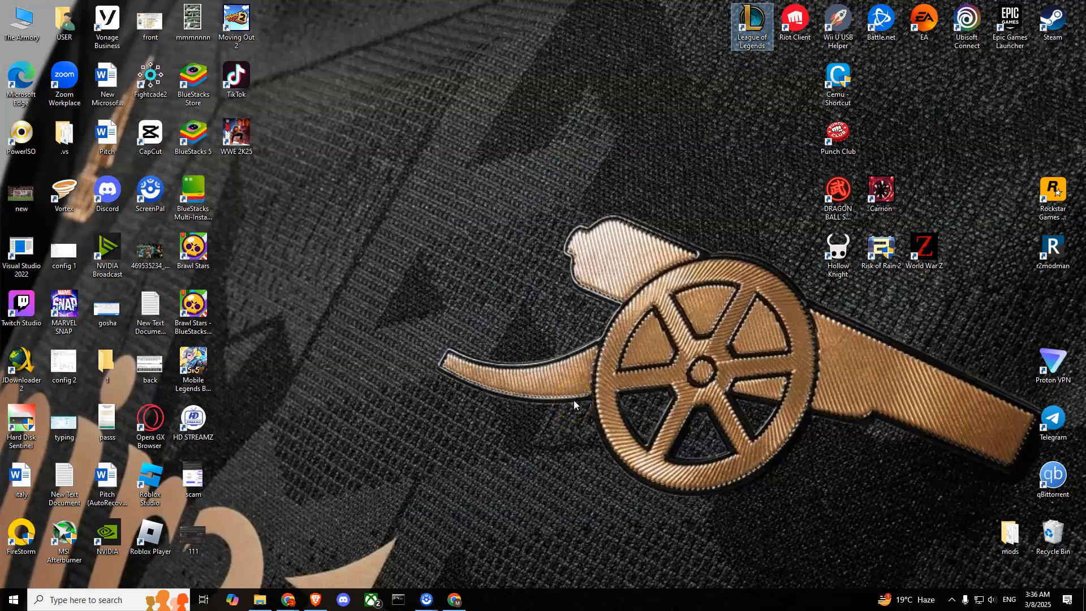
mouse_move(329, 504)
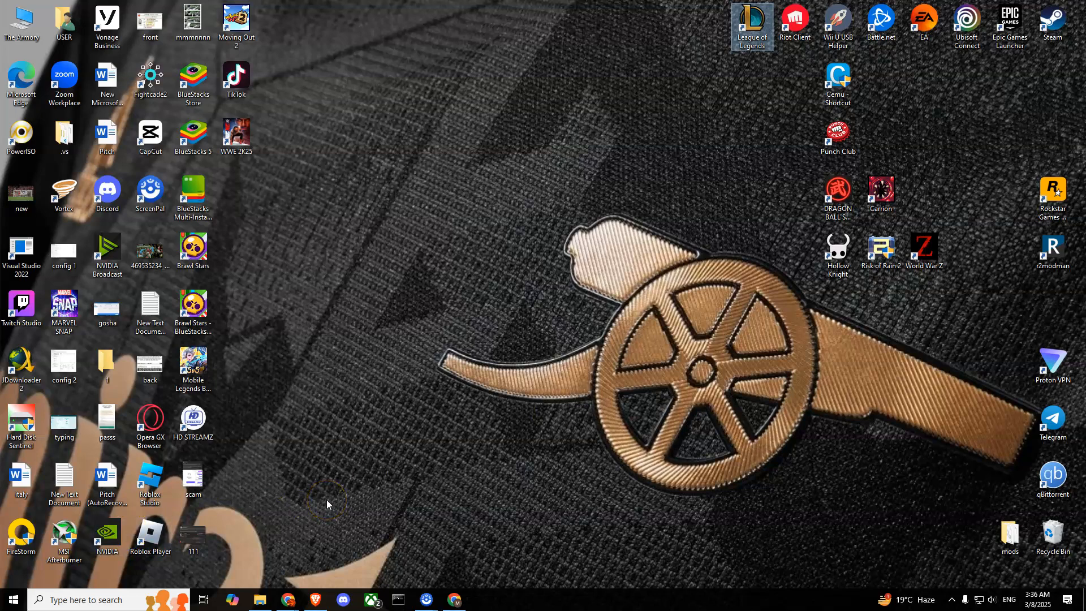